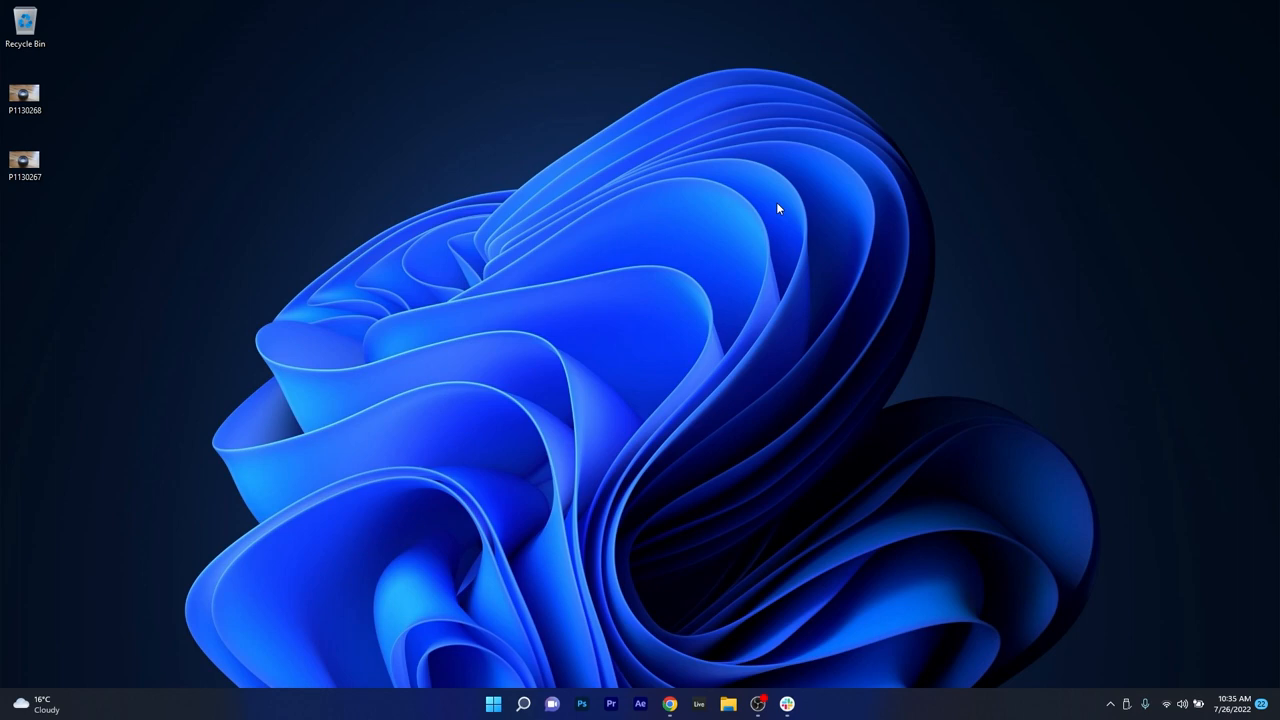
# Pick the second lens photo P1130268 in the Import Slices dialog
pyautogui.click(800, 704)
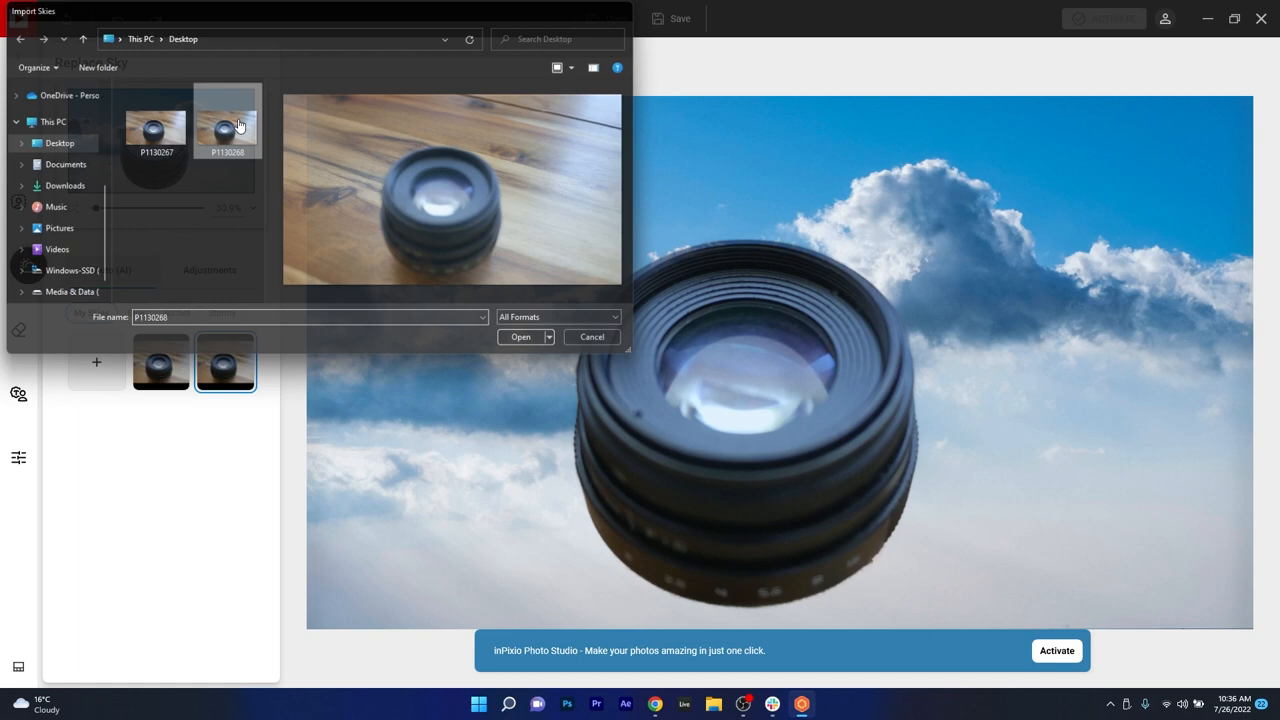
pyautogui.click(520, 336)
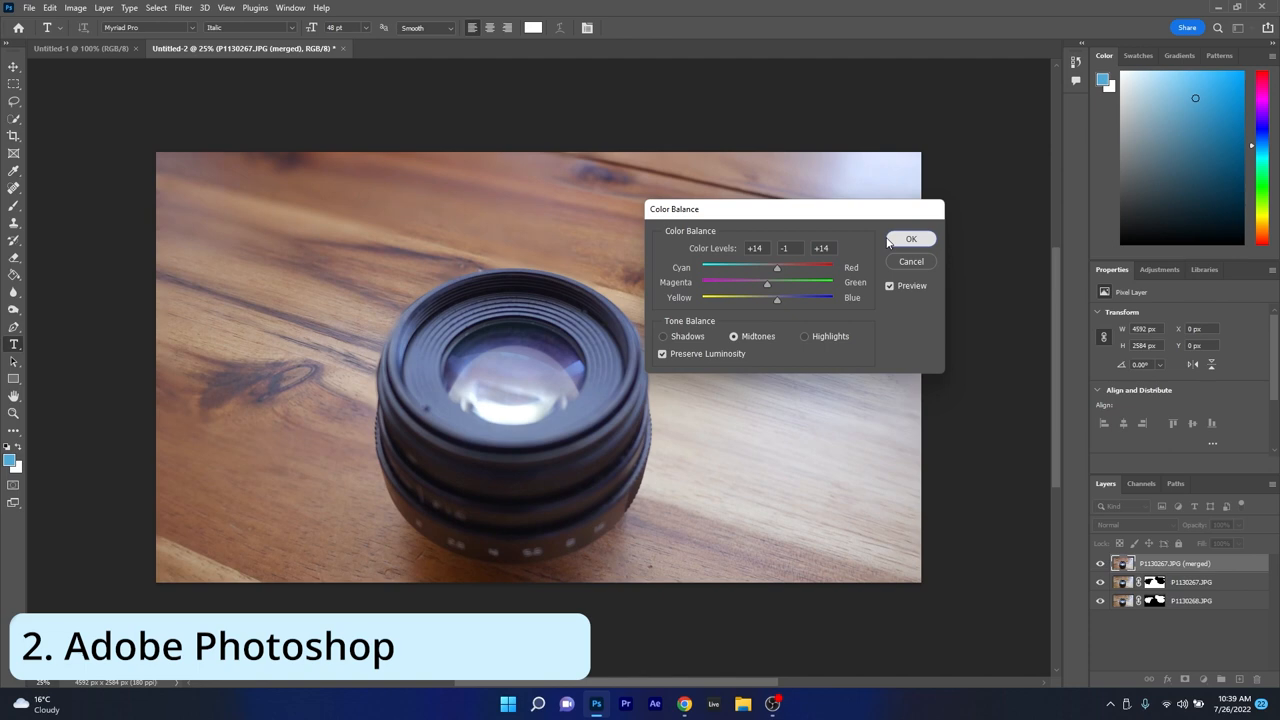
# Finish the Color Balance adjustment on the merged lens image
pyautogui.click(910, 238)
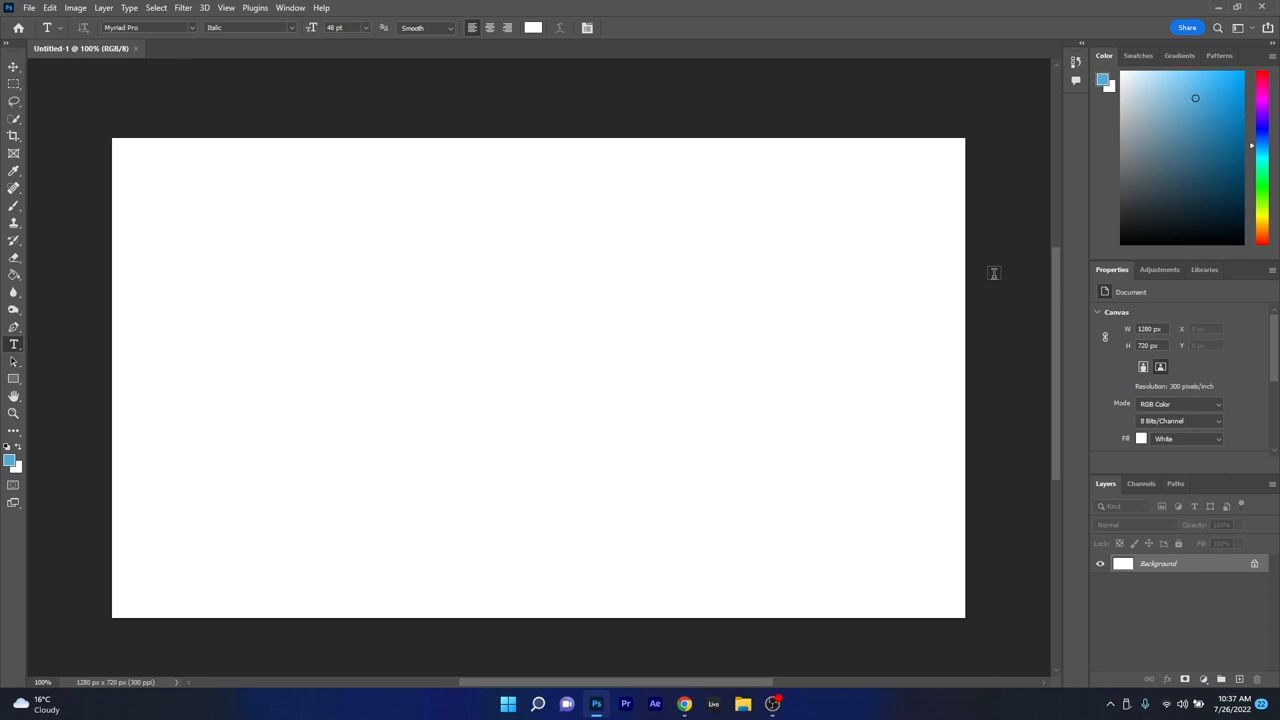
# Load both lens photos into a stack via Load Files into Stack with automatic source alignment enabled
pyautogui.click(28, 8)
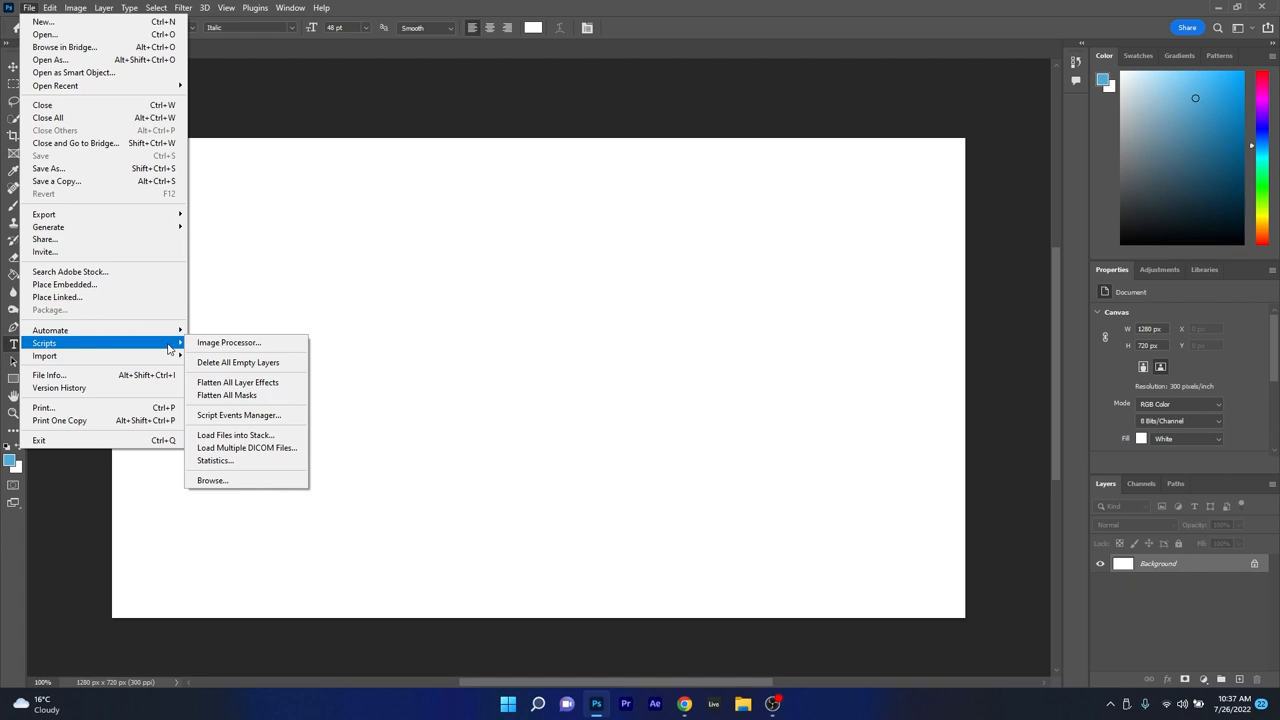
pyautogui.click(234, 434)
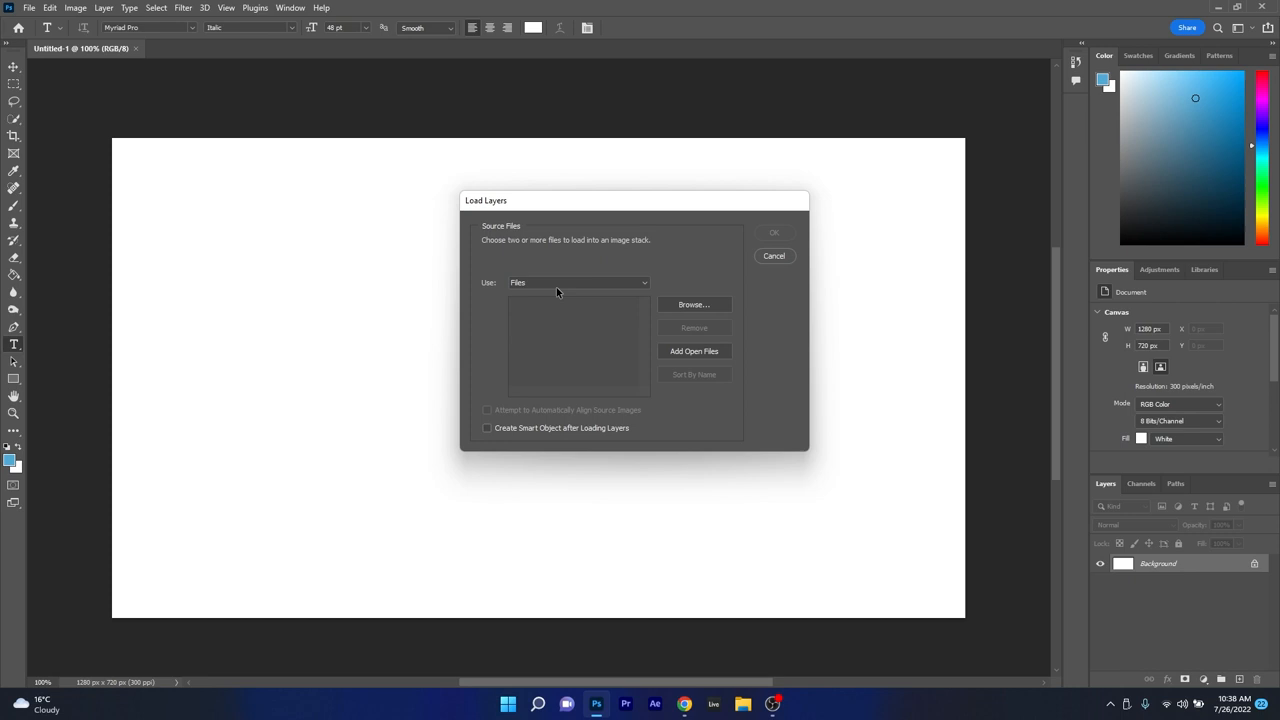
pyautogui.click(694, 304)
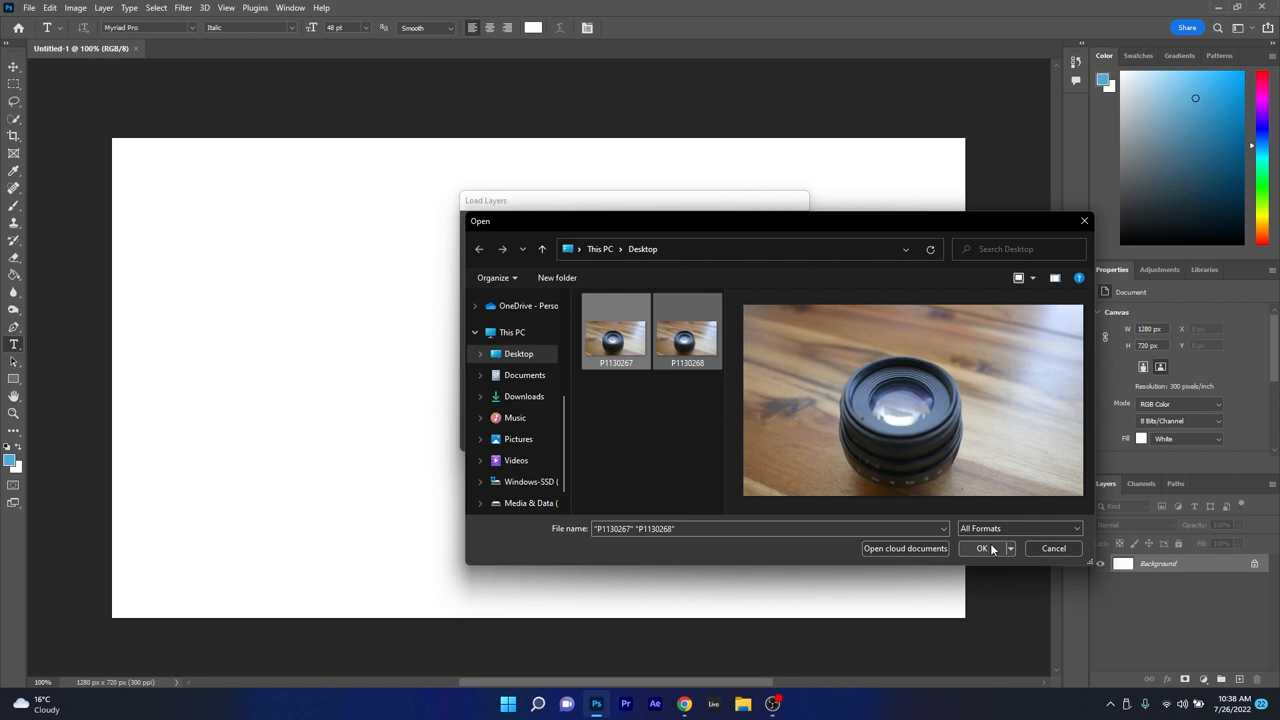
pyautogui.click(984, 548)
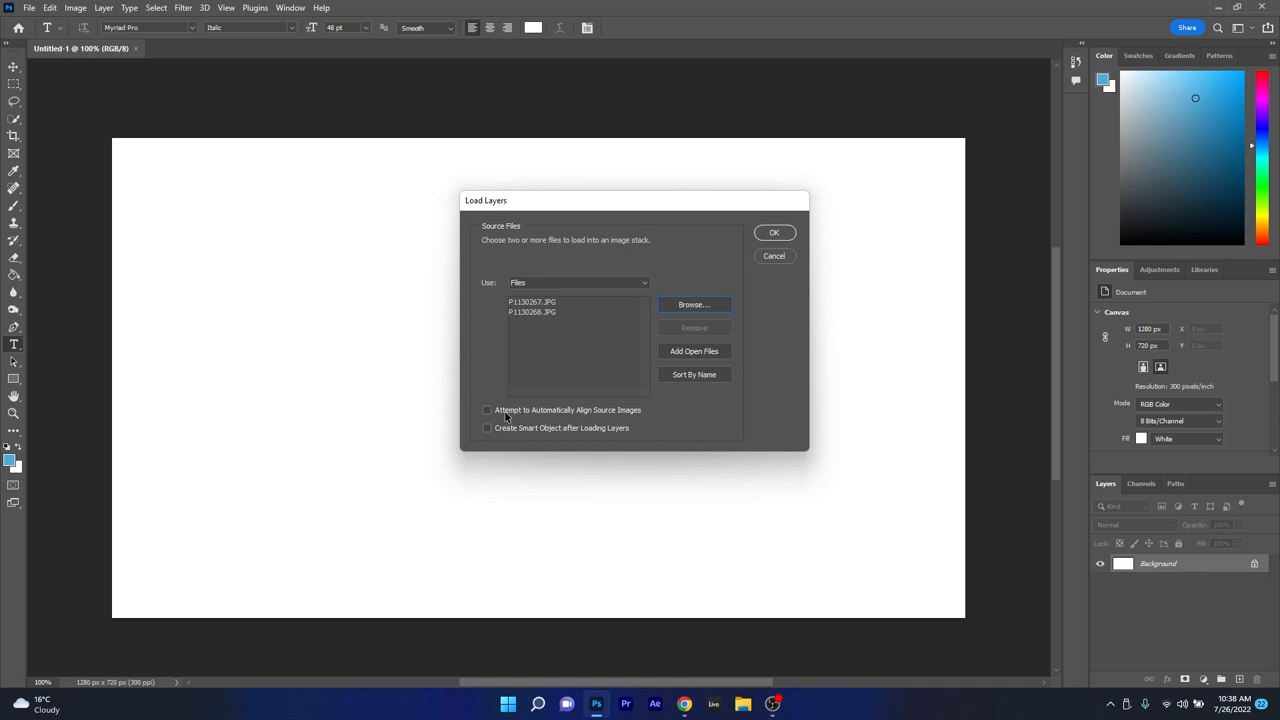
pyautogui.click(488, 410)
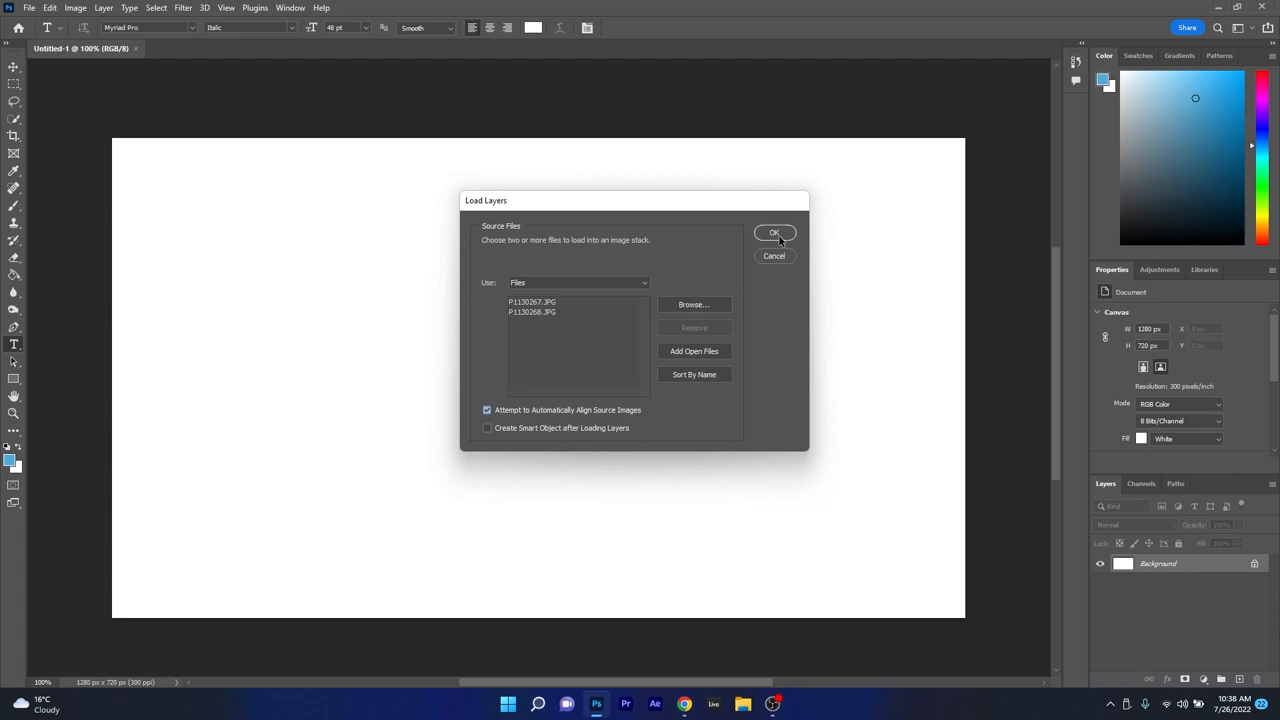
pyautogui.click(776, 232)
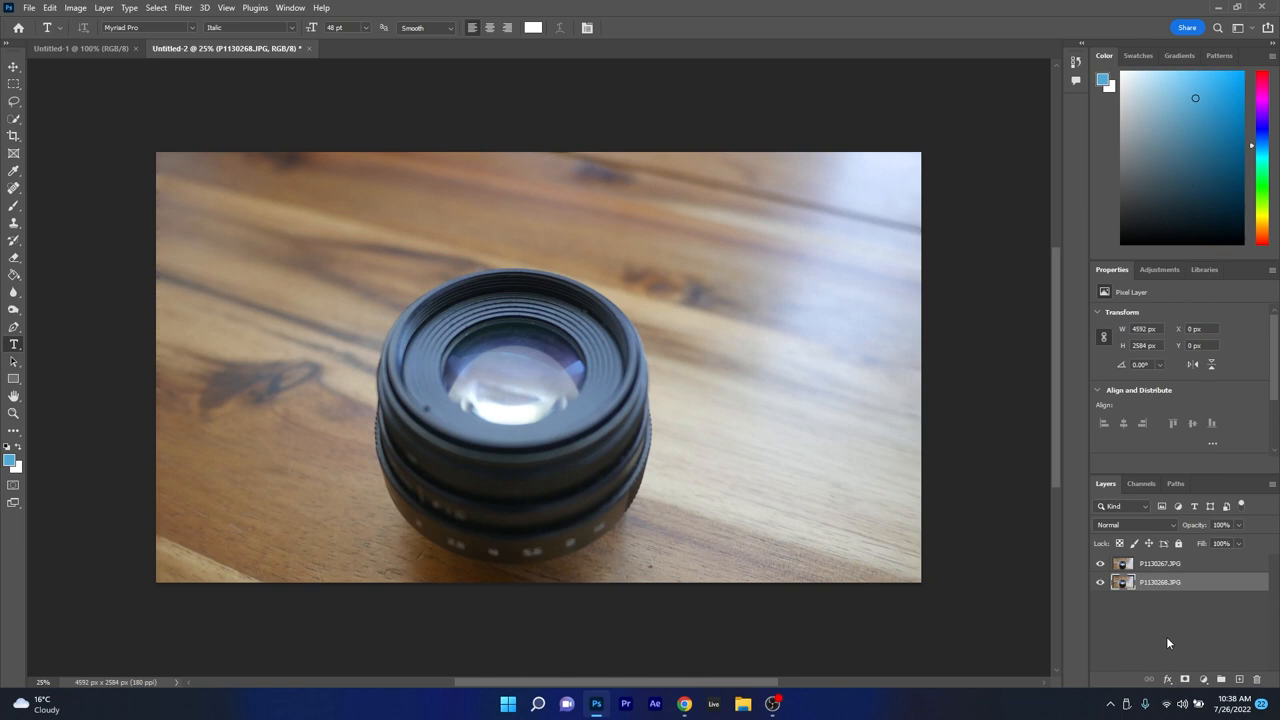
# Auto-blend the two selected lens layers with the Stack Images method
pyautogui.click(1160, 564)
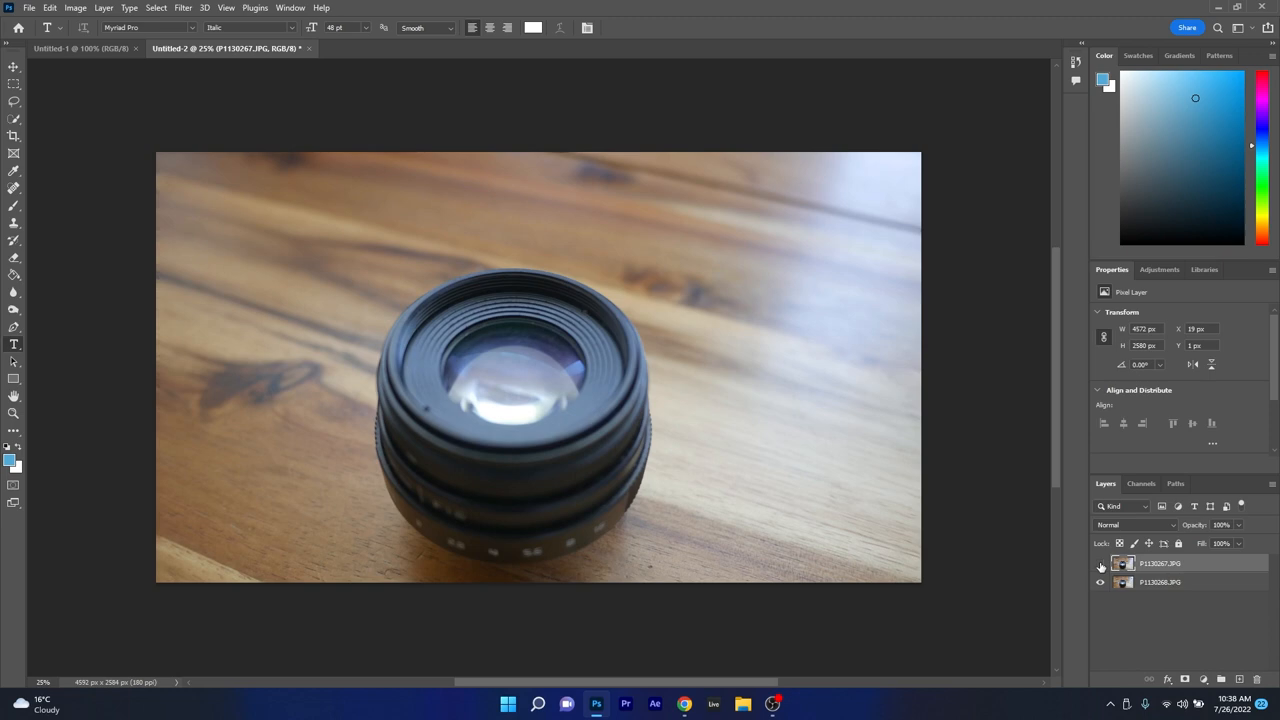
pyautogui.click(48, 8)
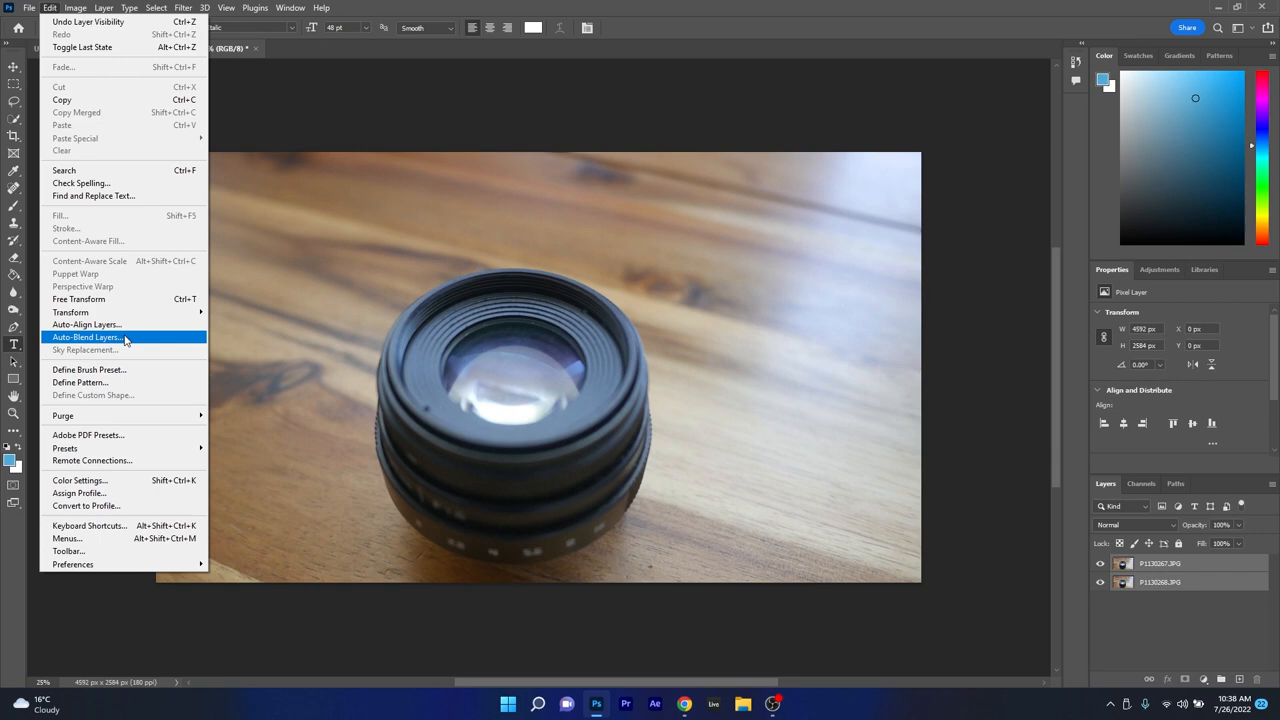
pyautogui.click(88, 336)
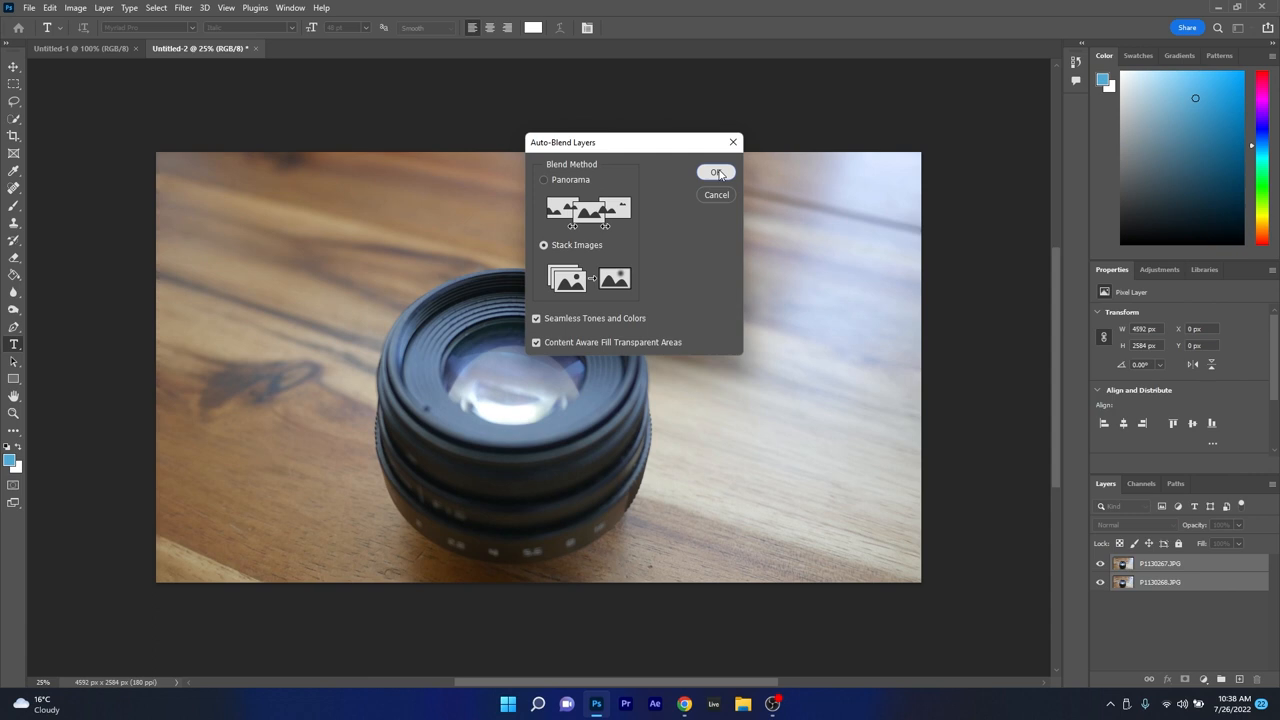
pyautogui.click(716, 172)
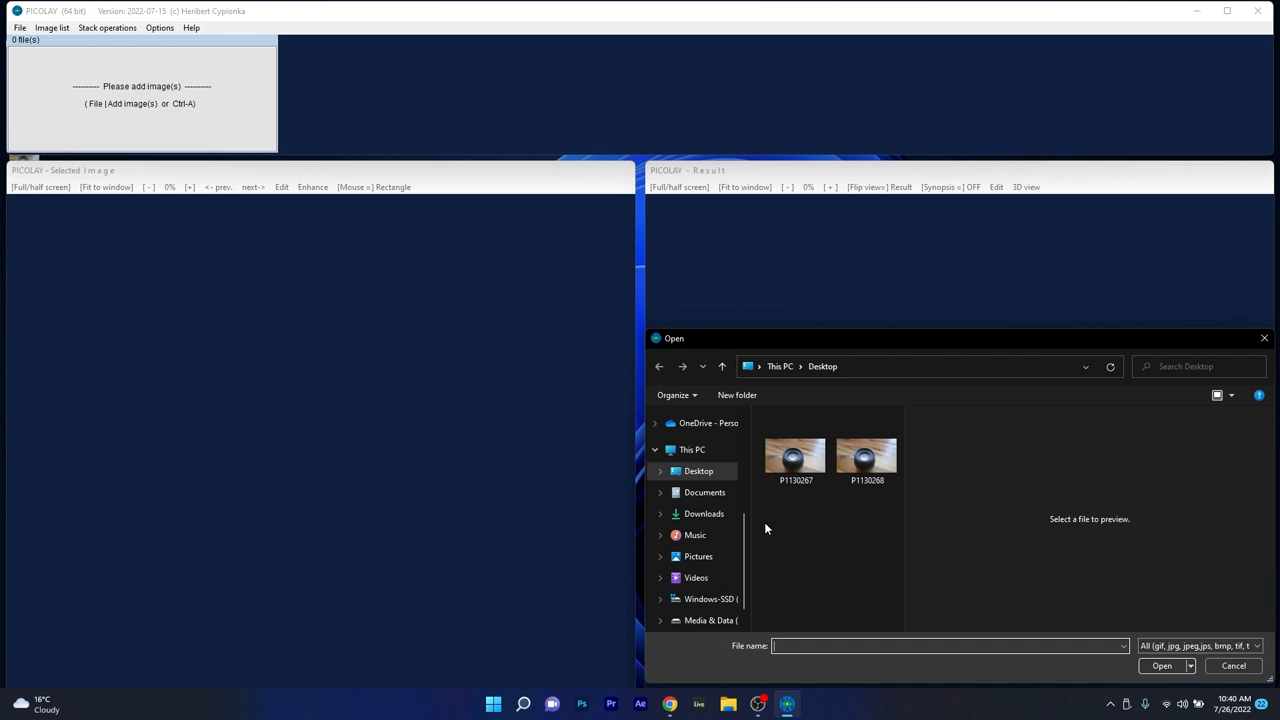
# Stack the two lens photos with current parameters, then start the white balance adjustment
pyautogui.click(108, 28)
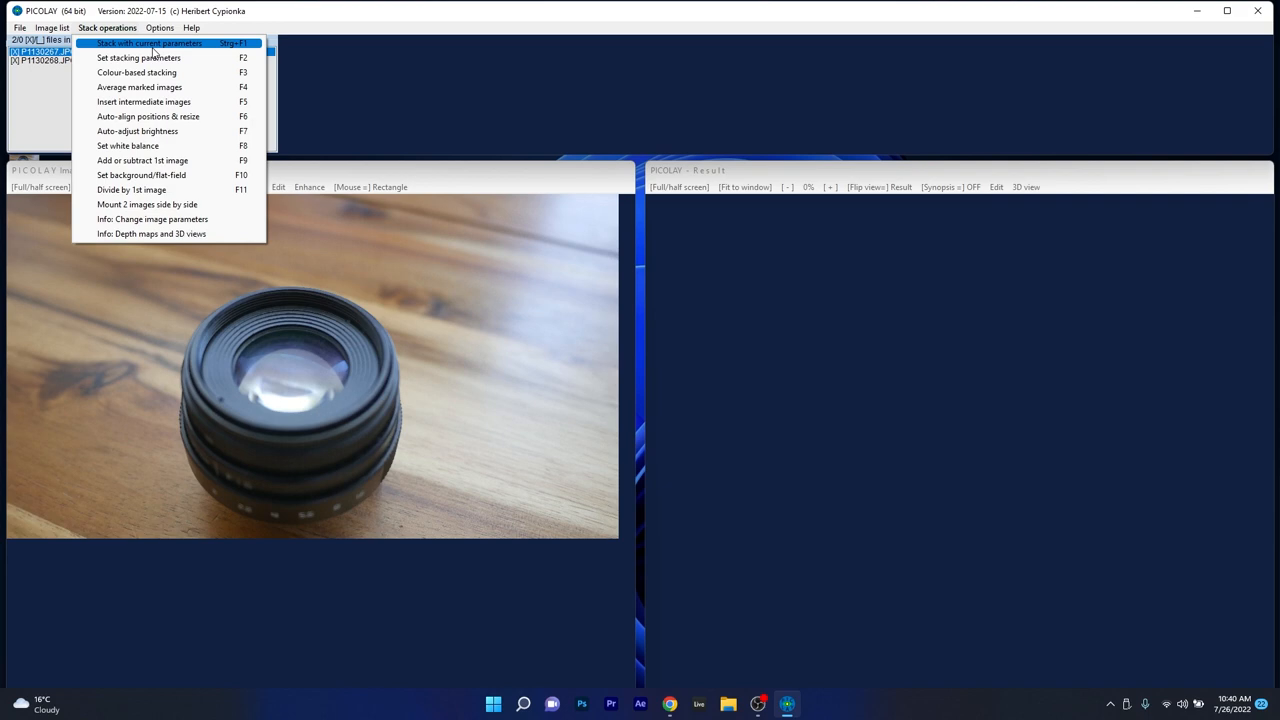
pyautogui.click(148, 44)
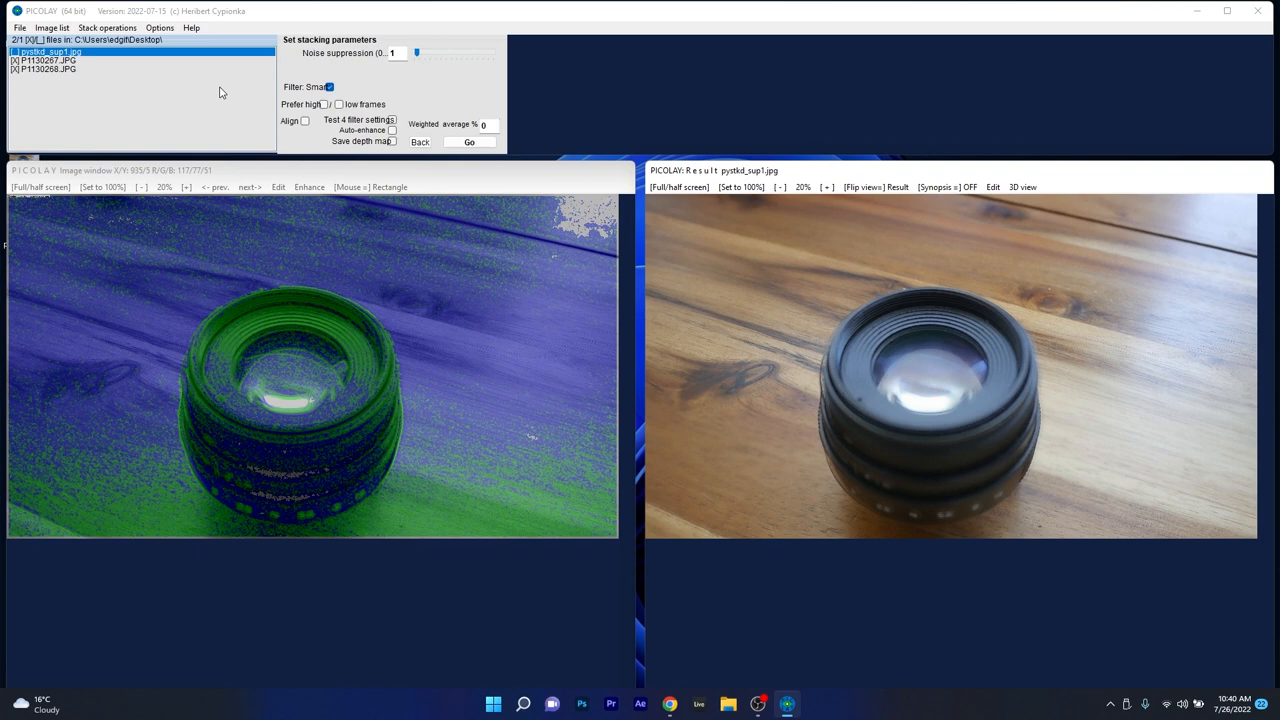
pyautogui.click(108, 28)
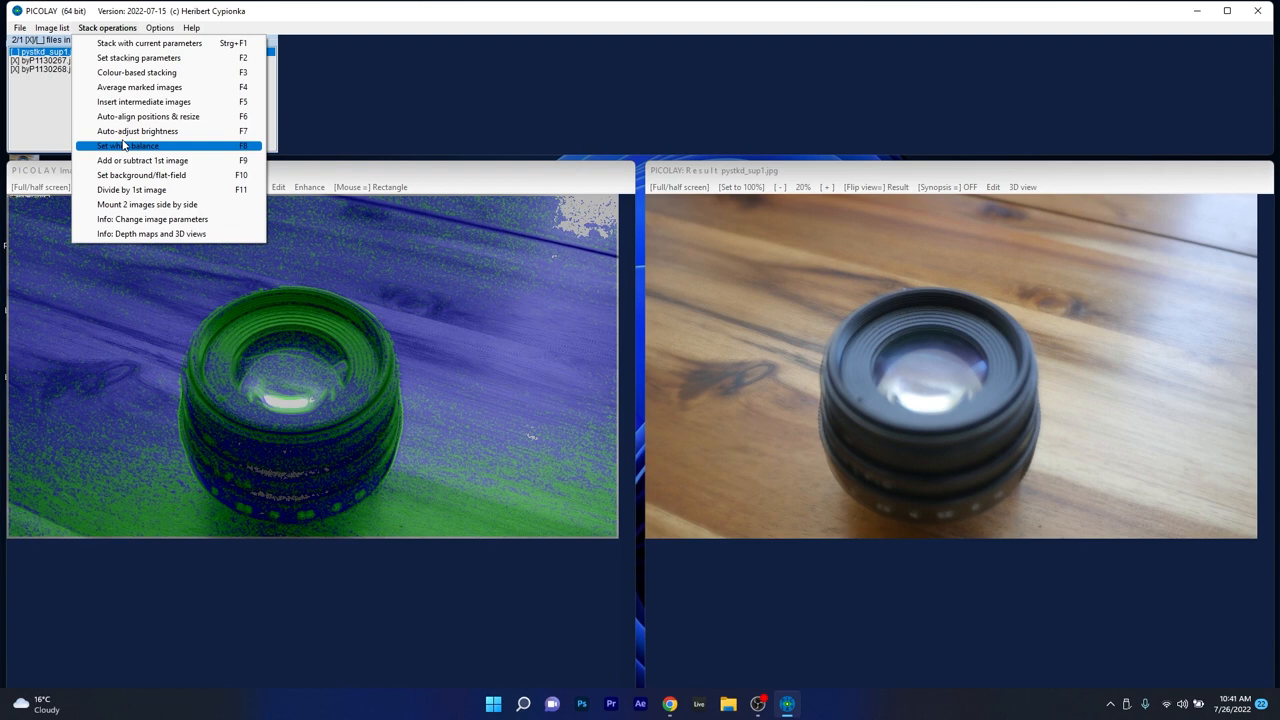
pyautogui.click(128, 144)
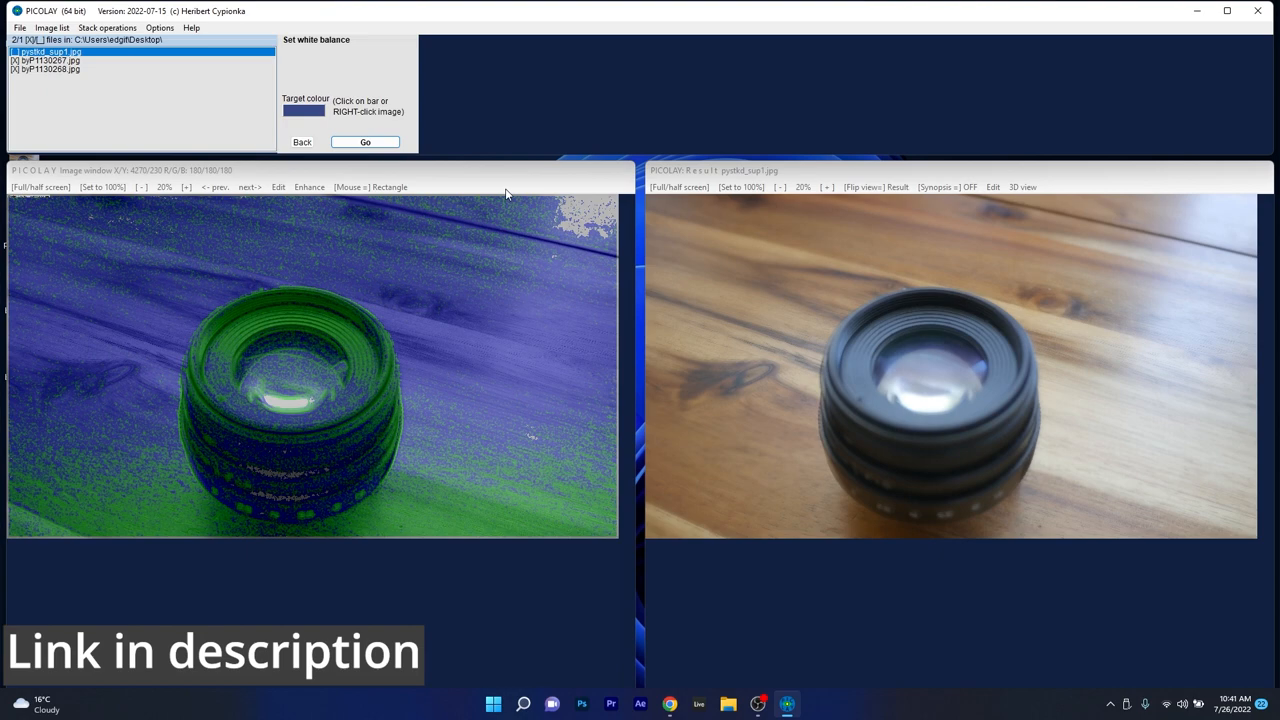